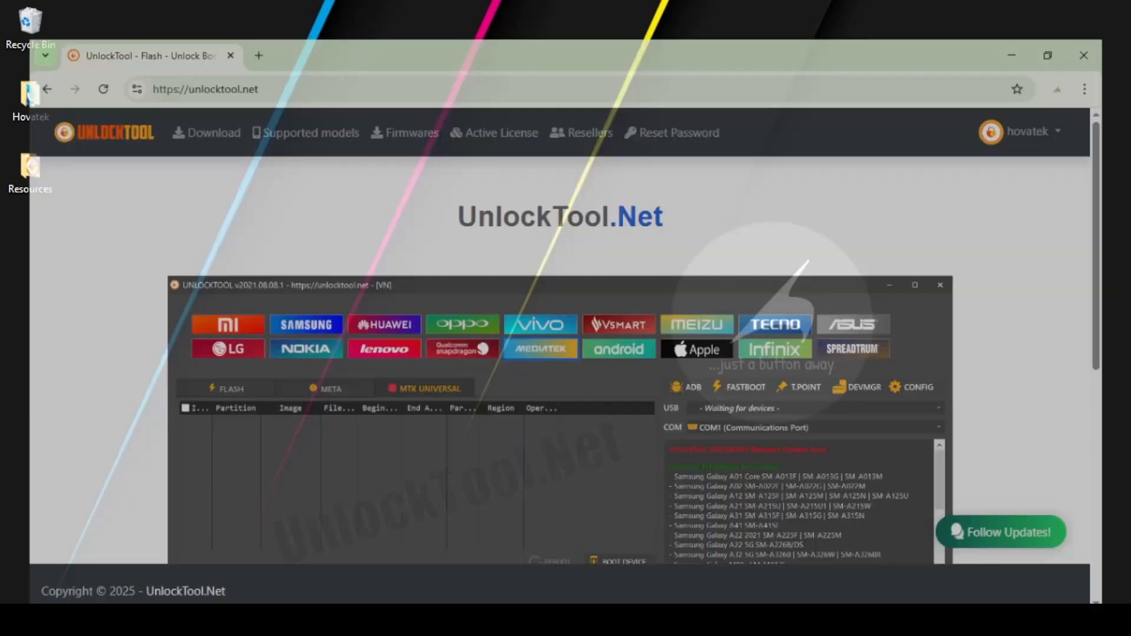
Browse the UnlockTool.net Download page and its driver troubleshooting notice
{"action": "left_click", "coordinate": [227, 325]}
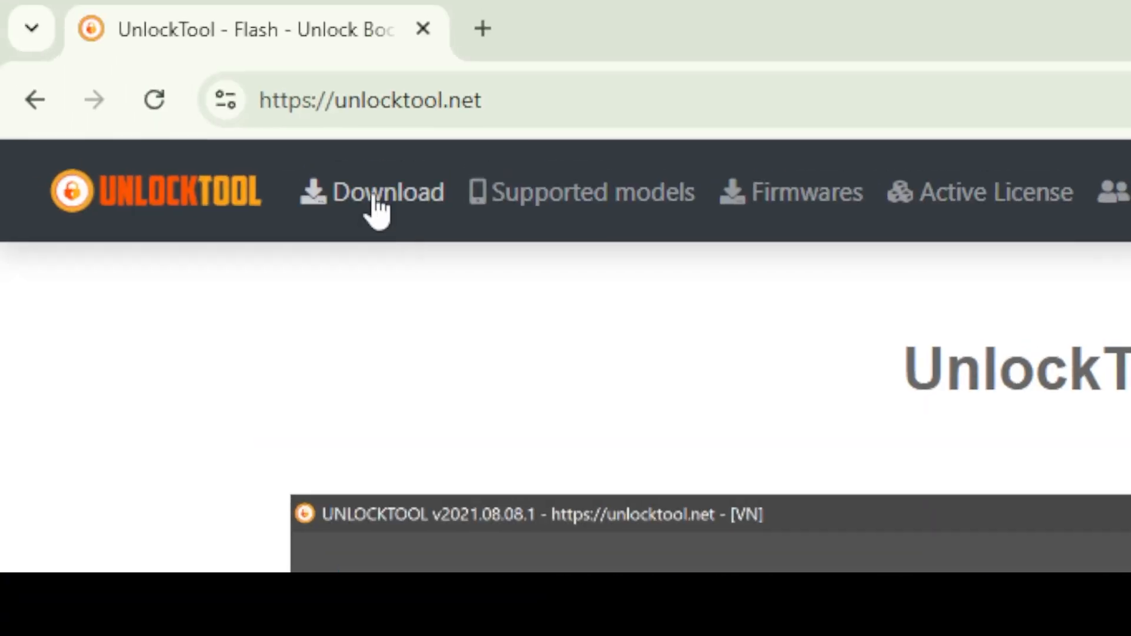
{"action": "left_click", "coordinate": [388, 192]}
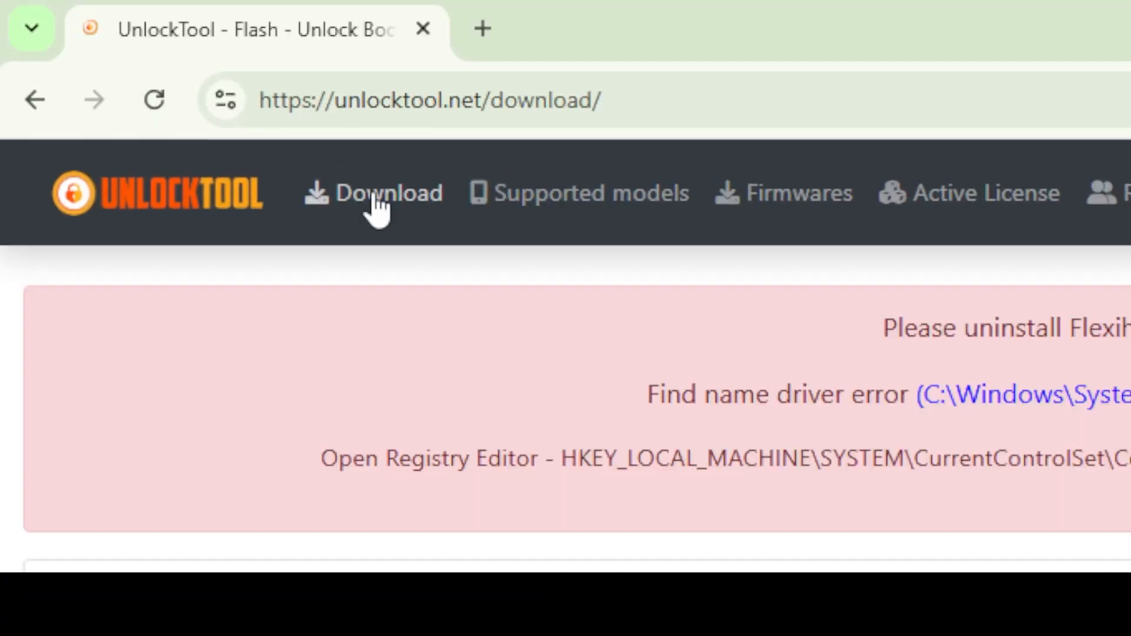
{"action": "scroll", "scroll_direction": "down", "scroll_amount": 3}
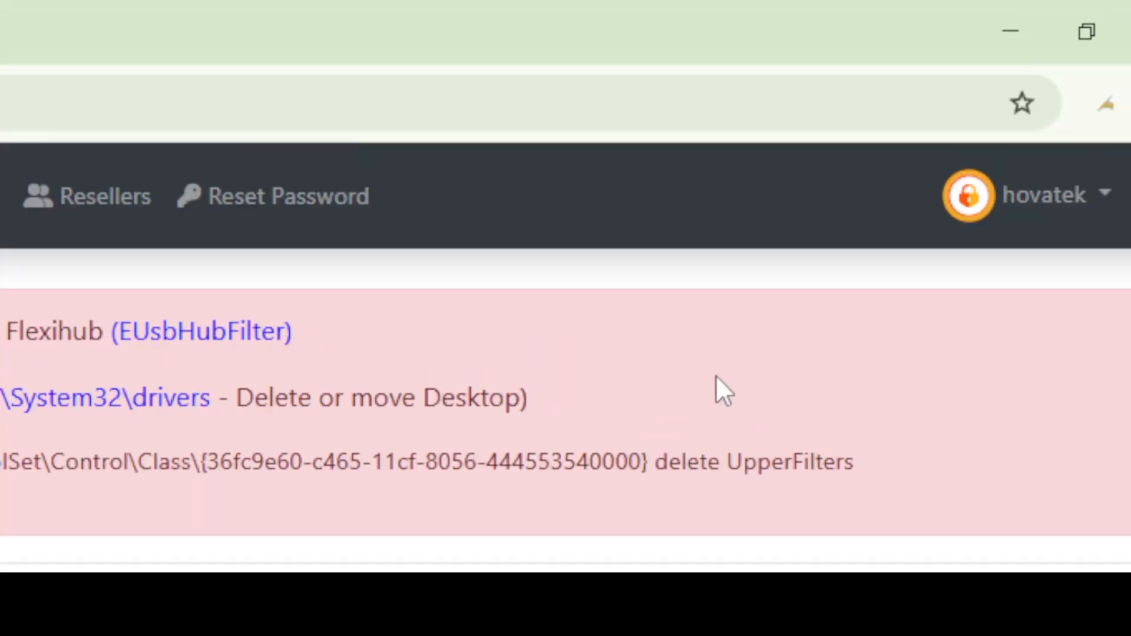
{"action": "scroll", "scroll_direction": "left", "scroll_amount": 3}
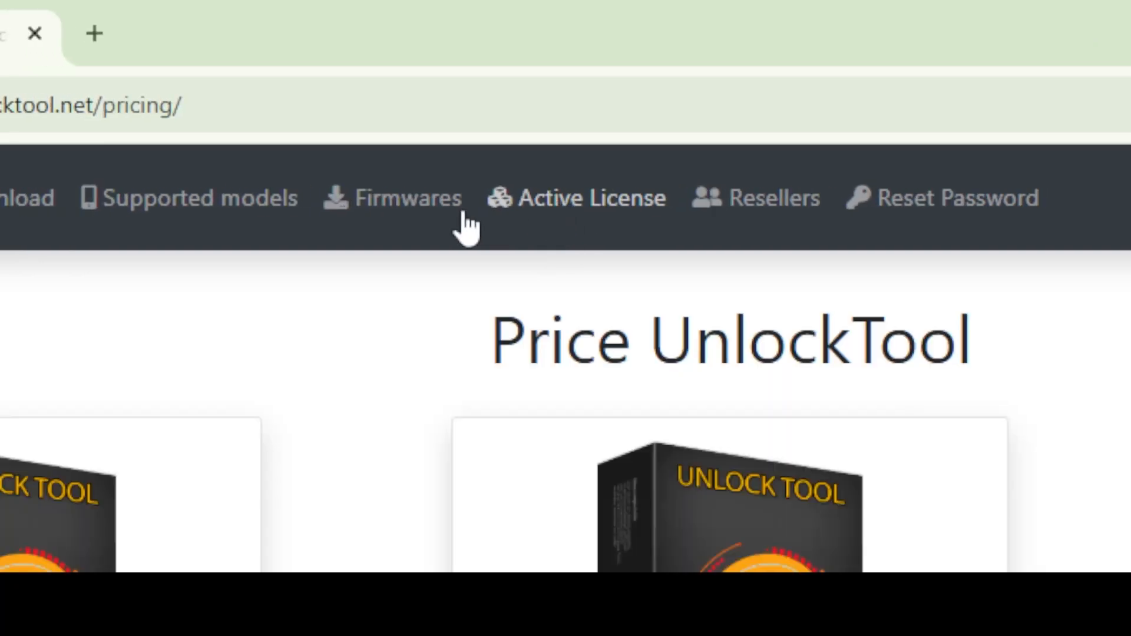
Scroll through the Price UnlockTool package cards such as M6 and M12
{"action": "scroll", "scroll_direction": "down", "scroll_amount": 3}
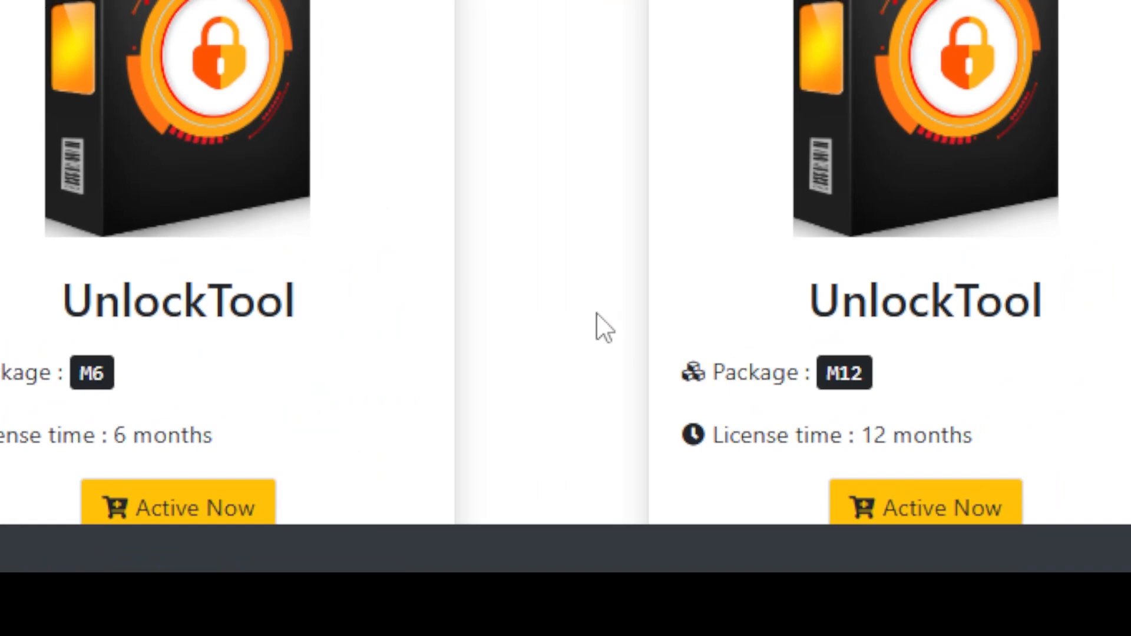
{"action": "scroll", "scroll_direction": "up", "scroll_amount": 3}
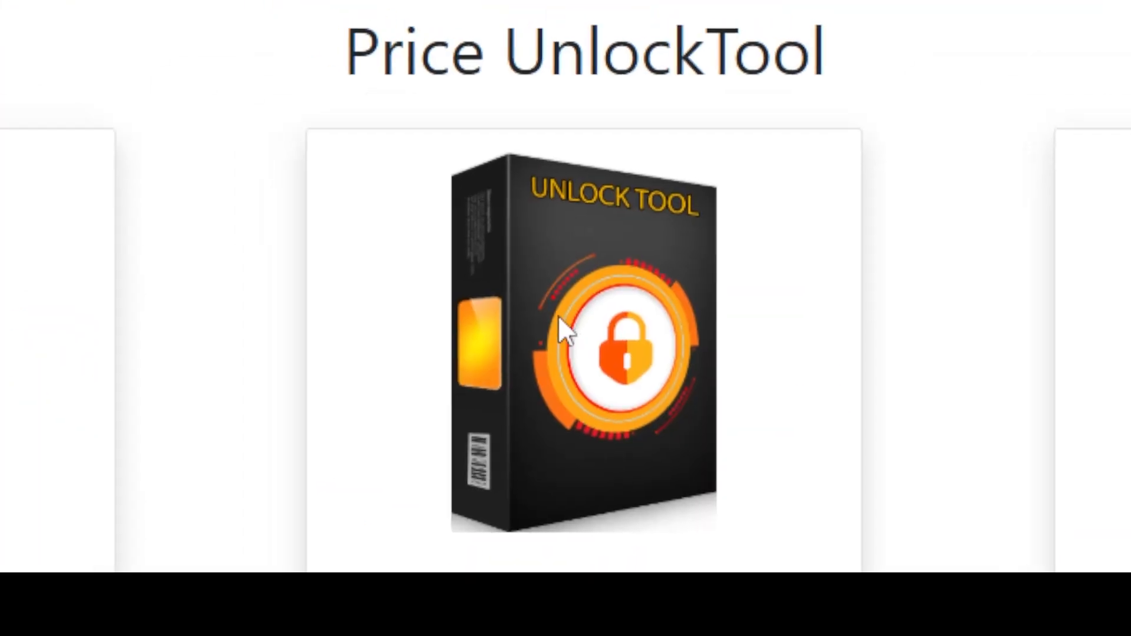
{"action": "scroll", "scroll_direction": "up", "scroll_amount": 3}
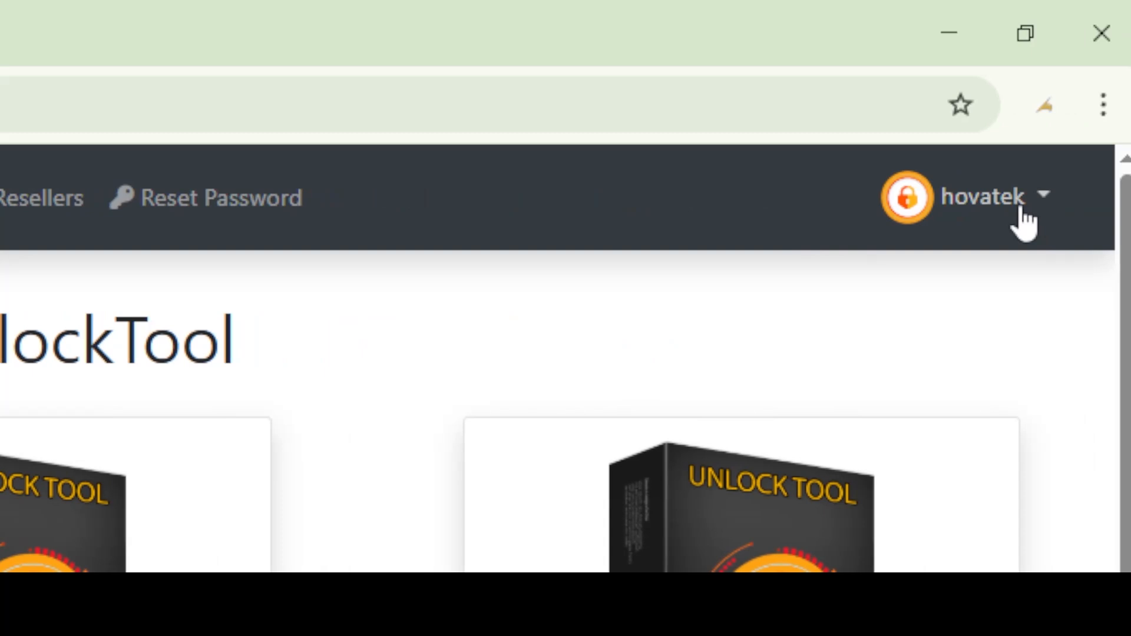
View the account Profile's Licenses tab showing the purchased, not-yet-activated license
{"action": "left_click", "coordinate": [981, 196]}
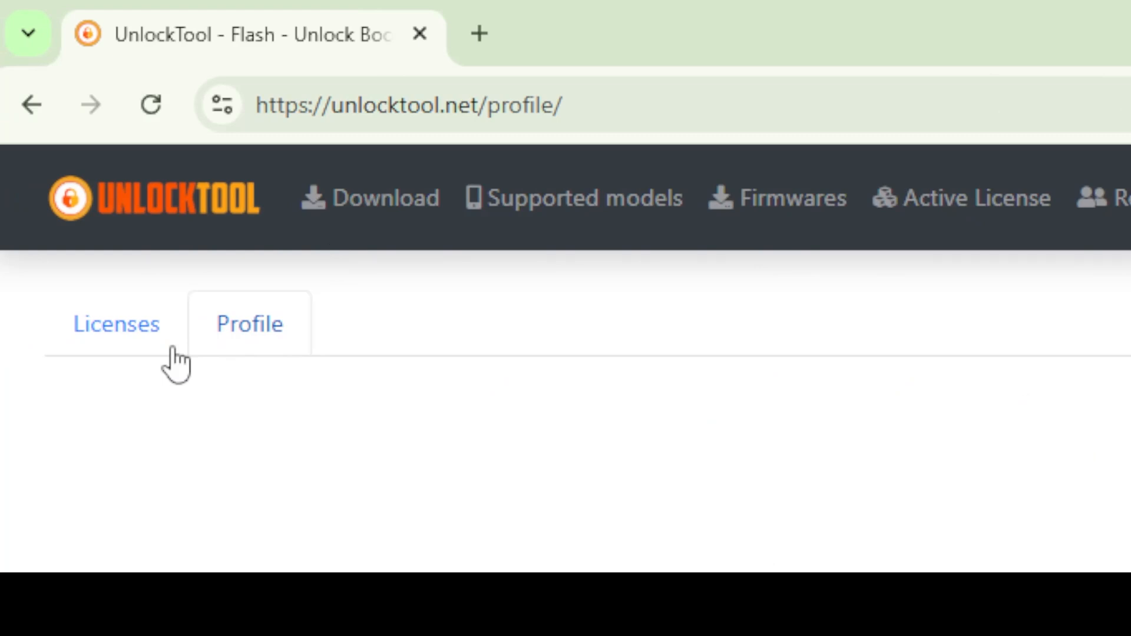
{"action": "left_click", "coordinate": [117, 323]}
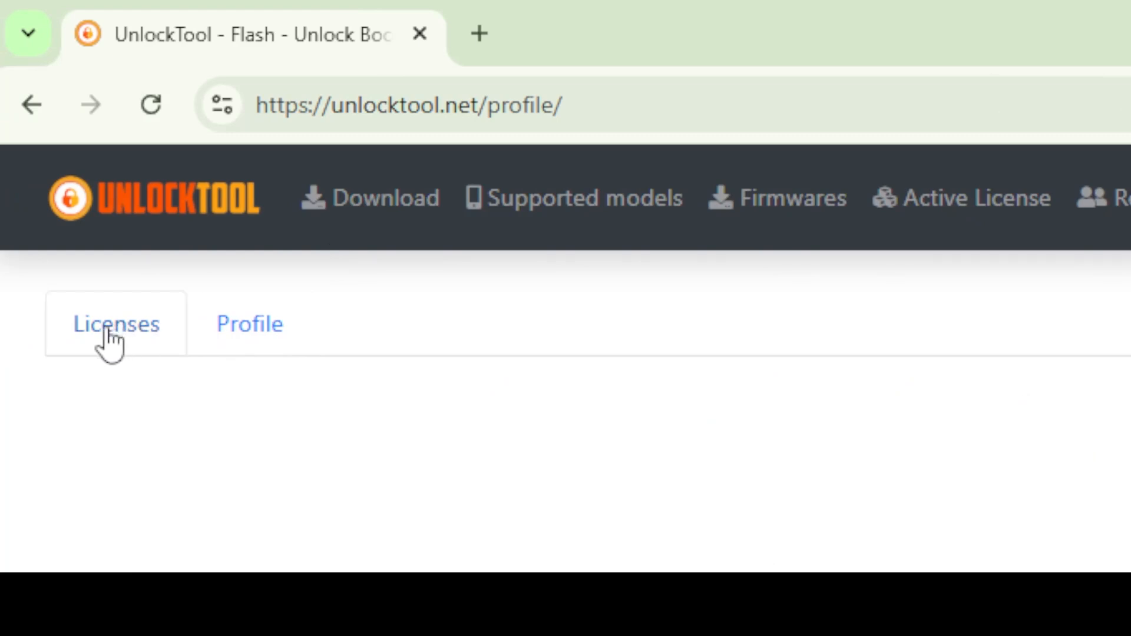
{"action": "left_click", "coordinate": [116, 323]}
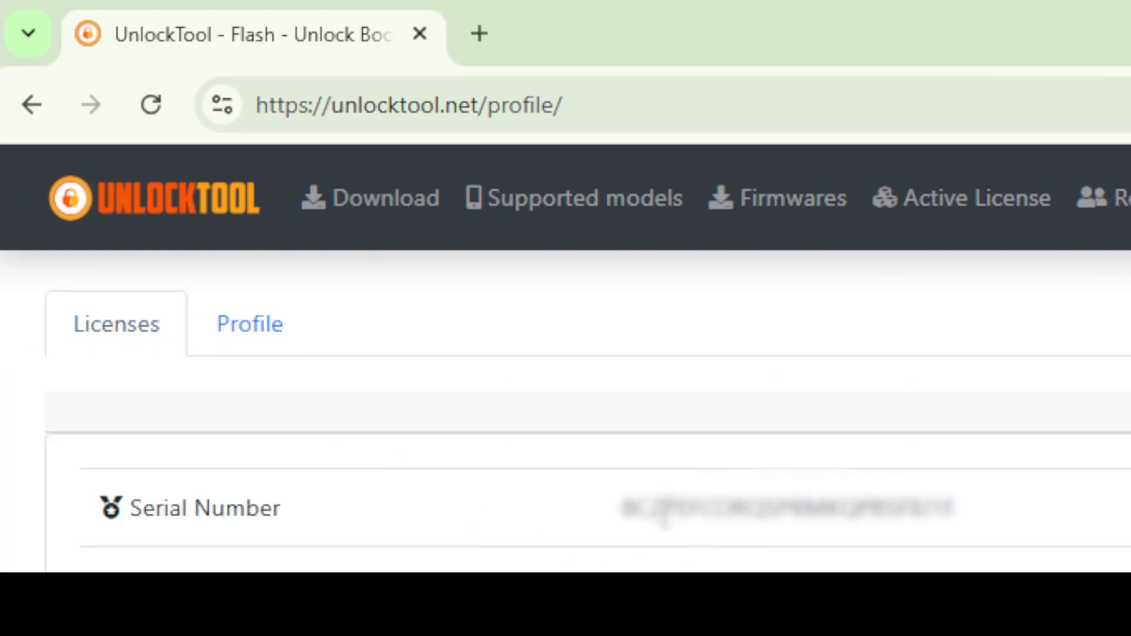
{"action": "scroll", "scroll_direction": "down", "scroll_amount": 3}
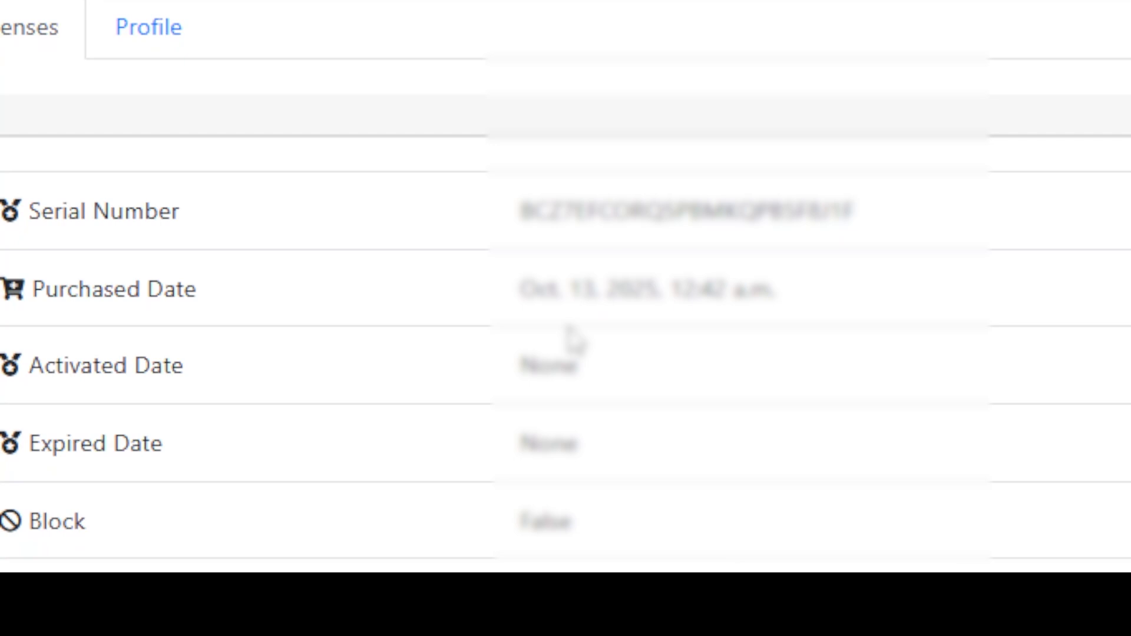
{"action": "scroll", "scroll_direction": "down", "scroll_amount": 3}
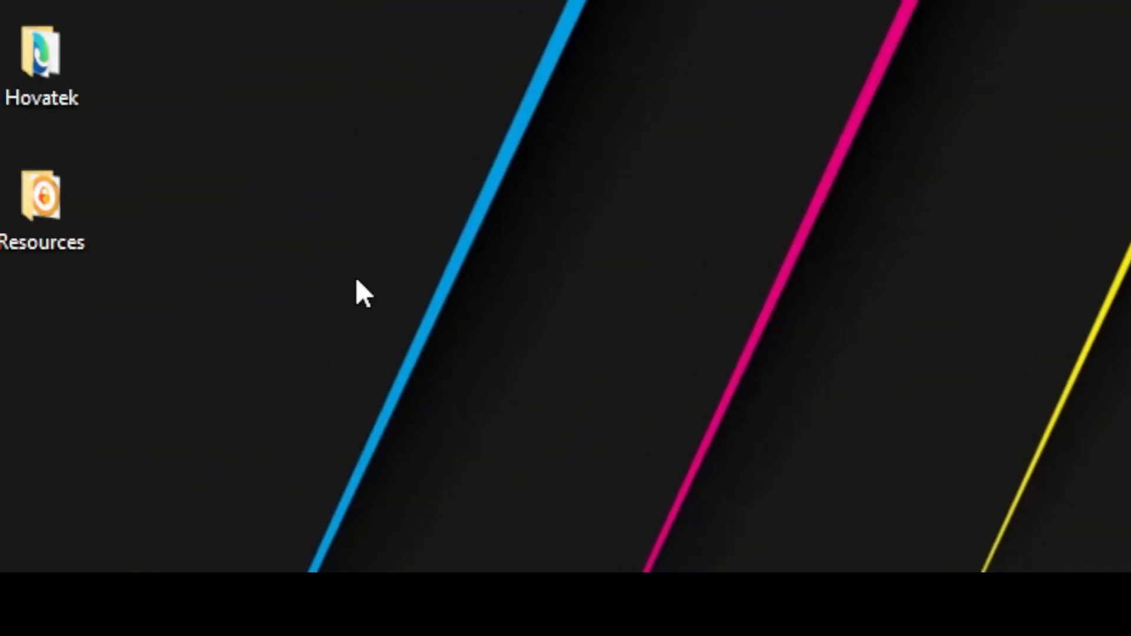
Launch Unlocktool-2025-10-18-0 from the desktop Resources folder
{"action": "double_click", "coordinate": [41, 205]}
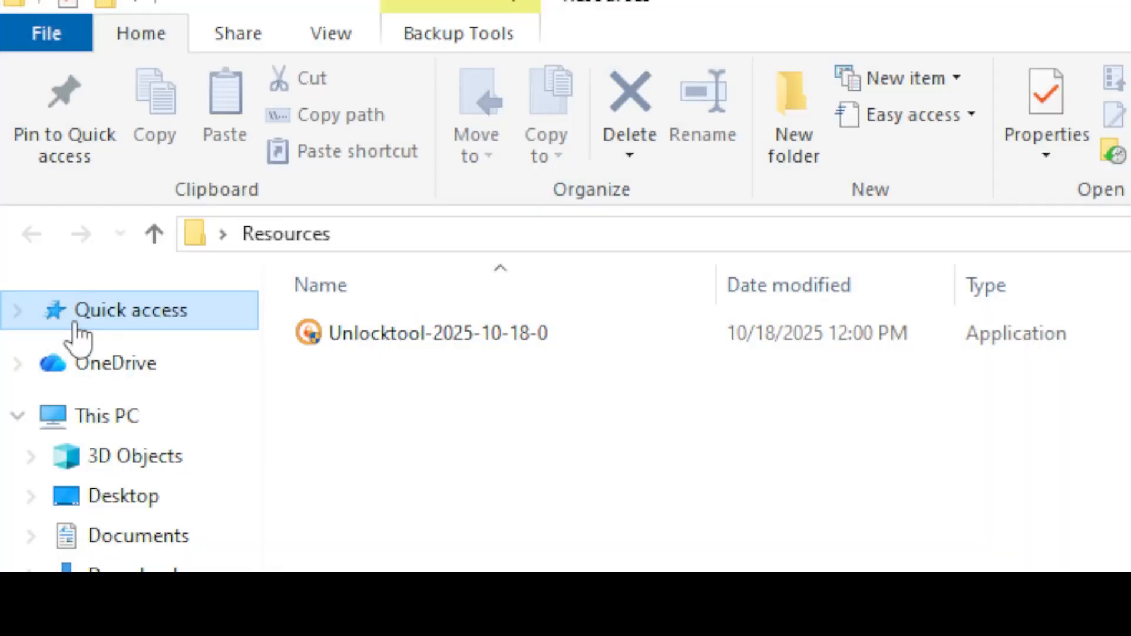
{"action": "mouse_move", "coordinate": [436, 332]}
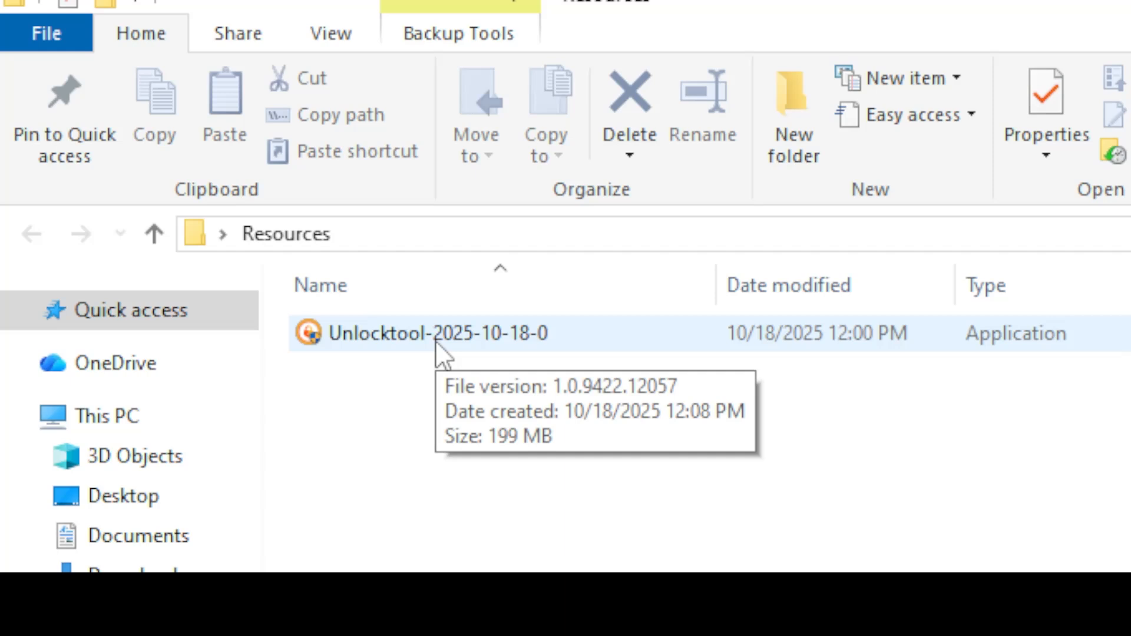
{"action": "left_click", "coordinate": [437, 334]}
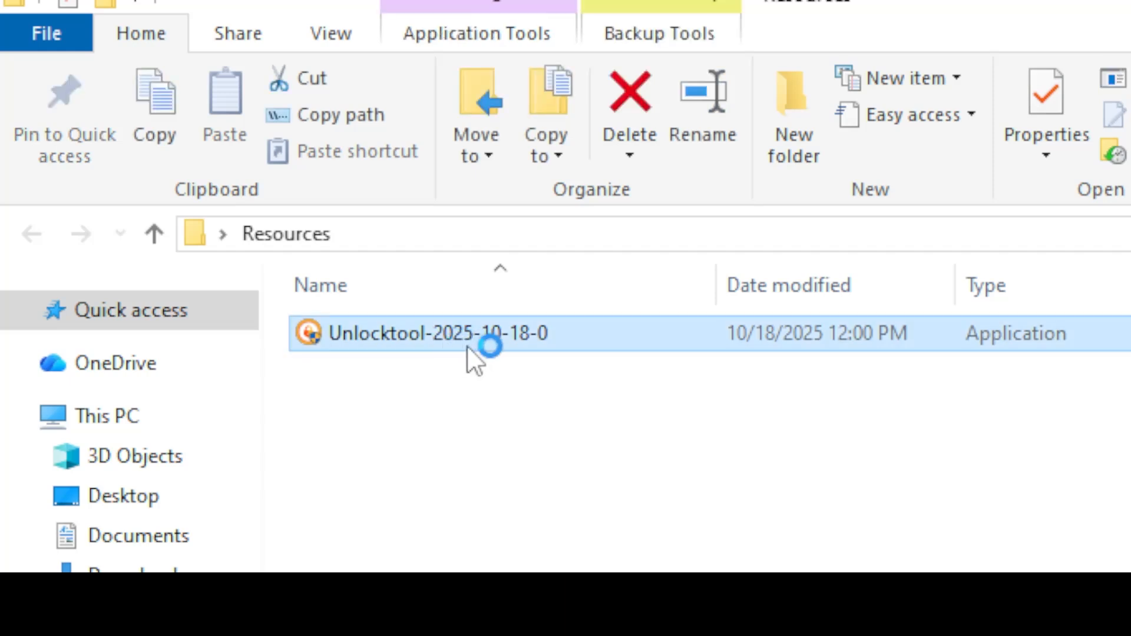
{"action": "mouse_move", "coordinate": [497, 354]}
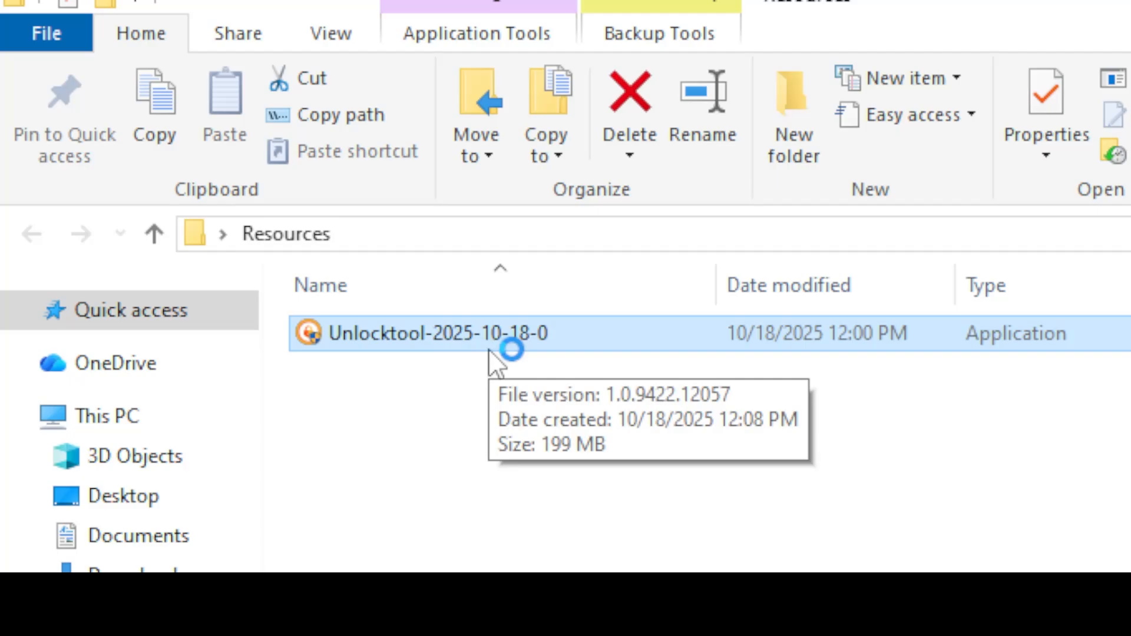
{"action": "double_click", "coordinate": [429, 332]}
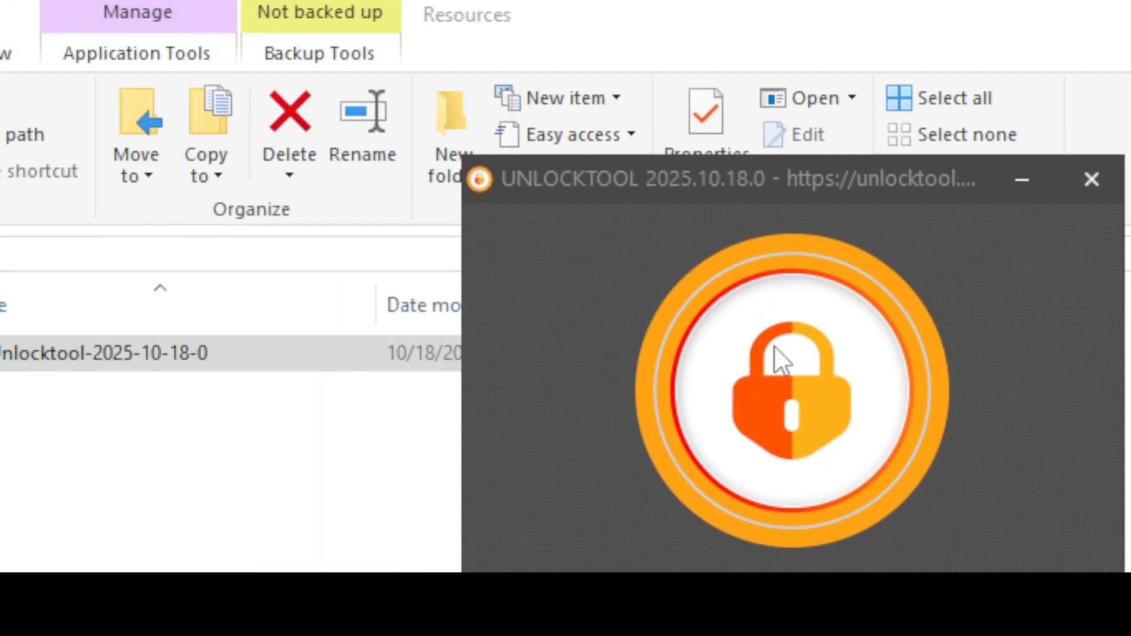
{"action": "mouse_move", "coordinate": [758, 533]}
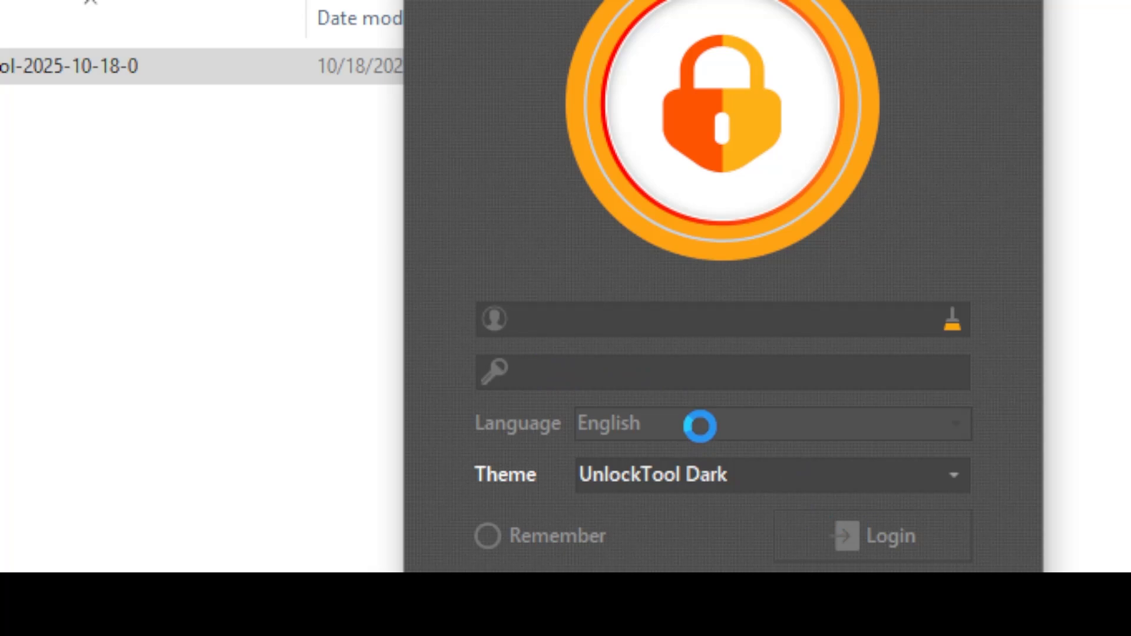
{"action": "mouse_move", "coordinate": [890, 556]}
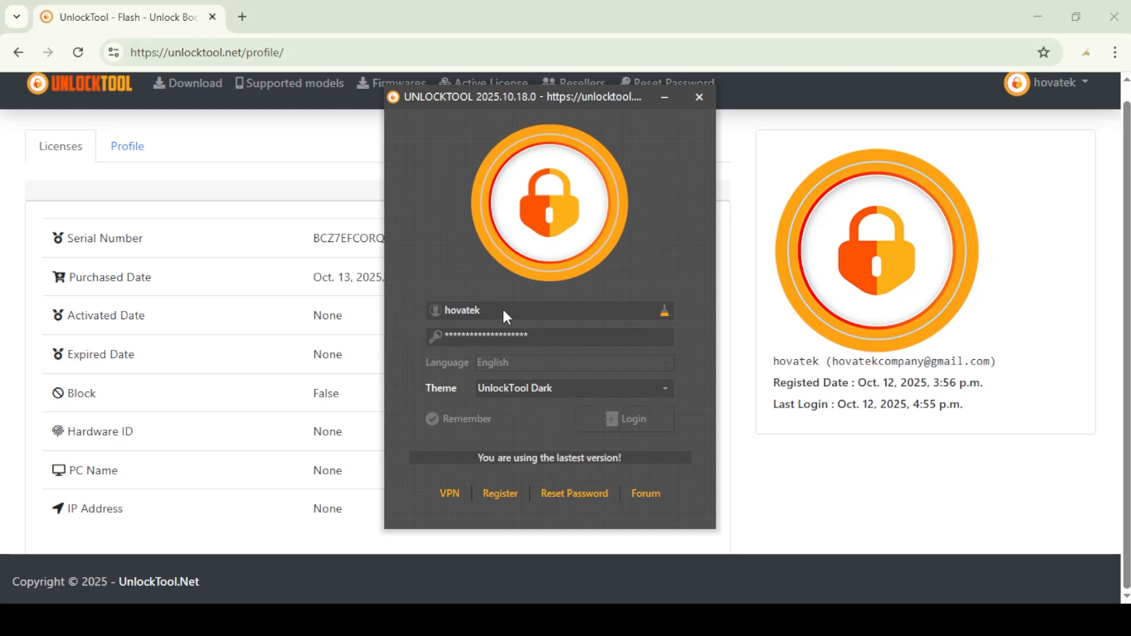
{"action": "mouse_move", "coordinate": [521, 336]}
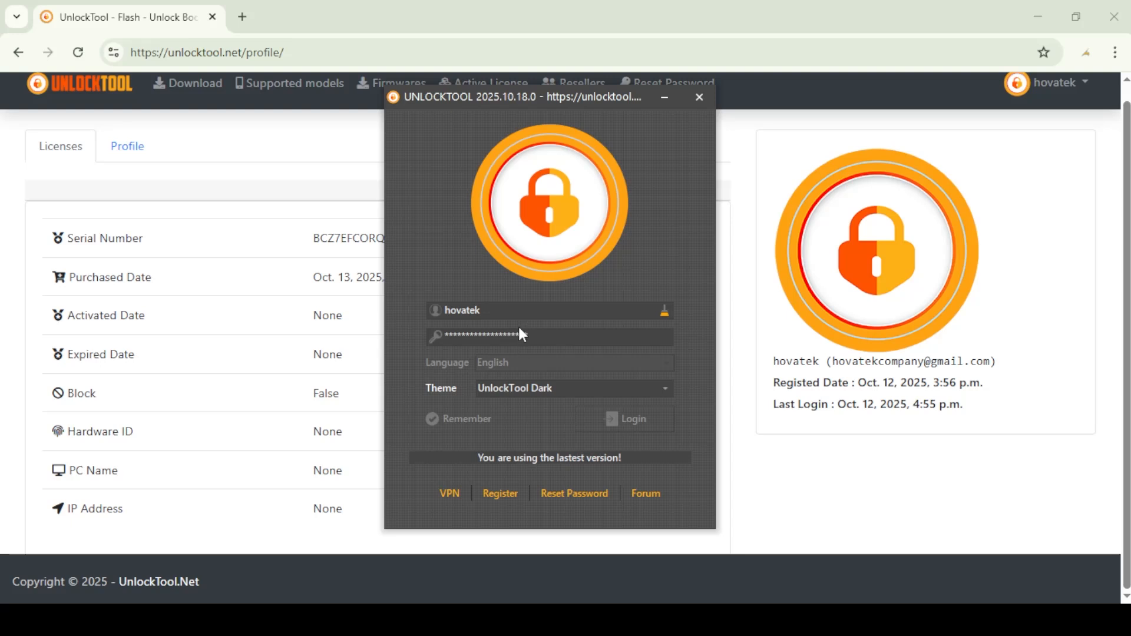
{"action": "mouse_move", "coordinate": [523, 339]}
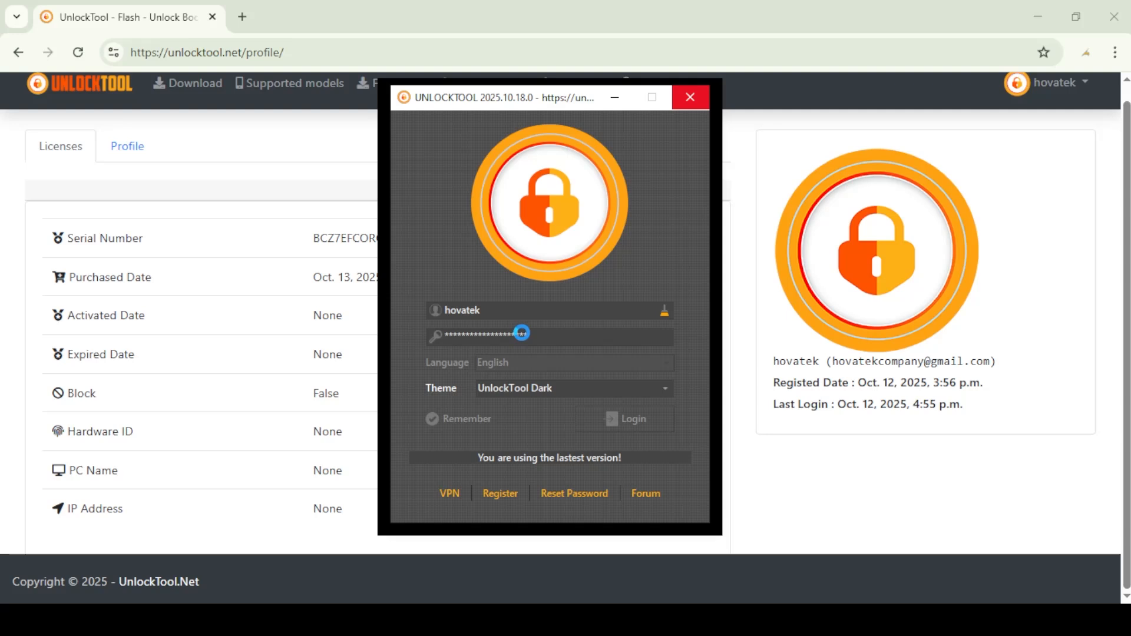
Sign in to UnlockTool as hovatek with the credentials remembered
{"action": "left_click", "coordinate": [539, 335]}
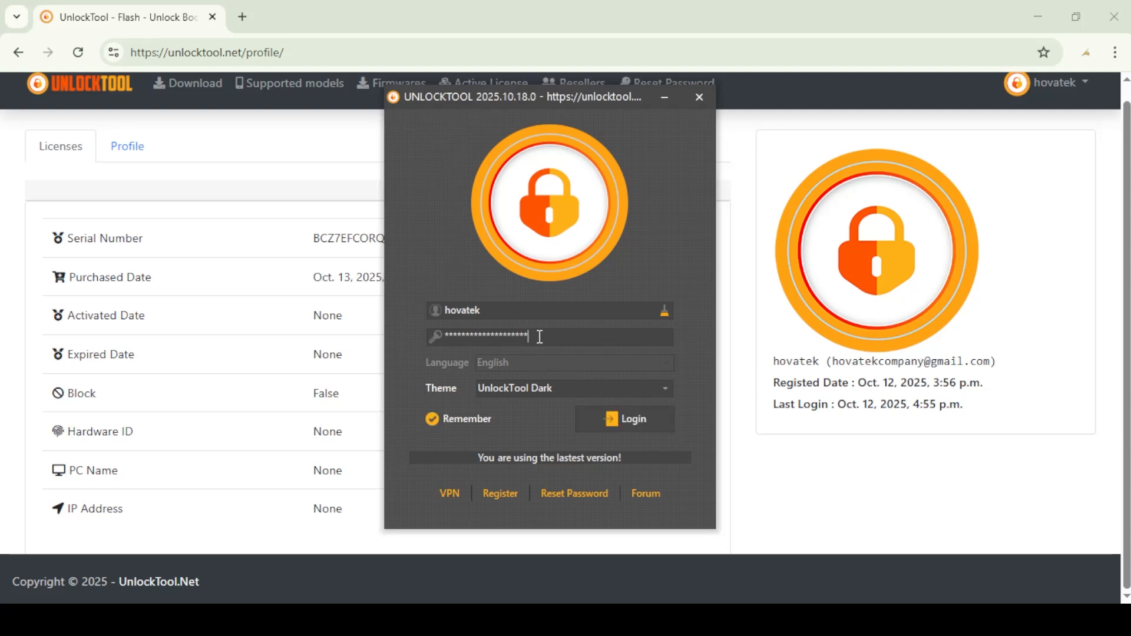
{"action": "mouse_move", "coordinate": [625, 420]}
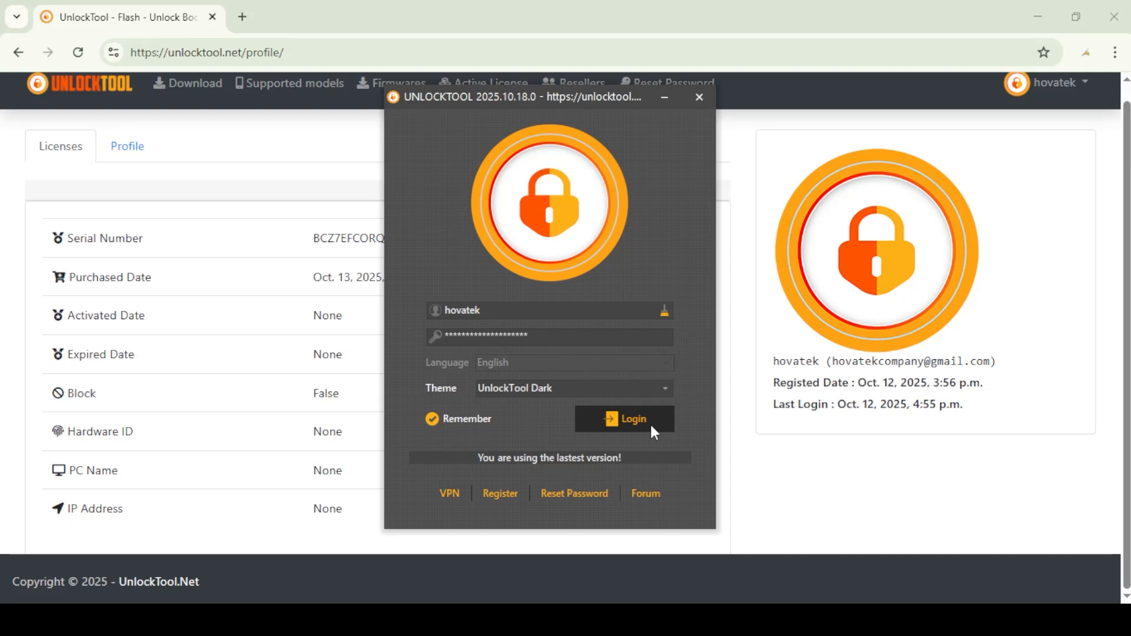
{"action": "left_click", "coordinate": [625, 419]}
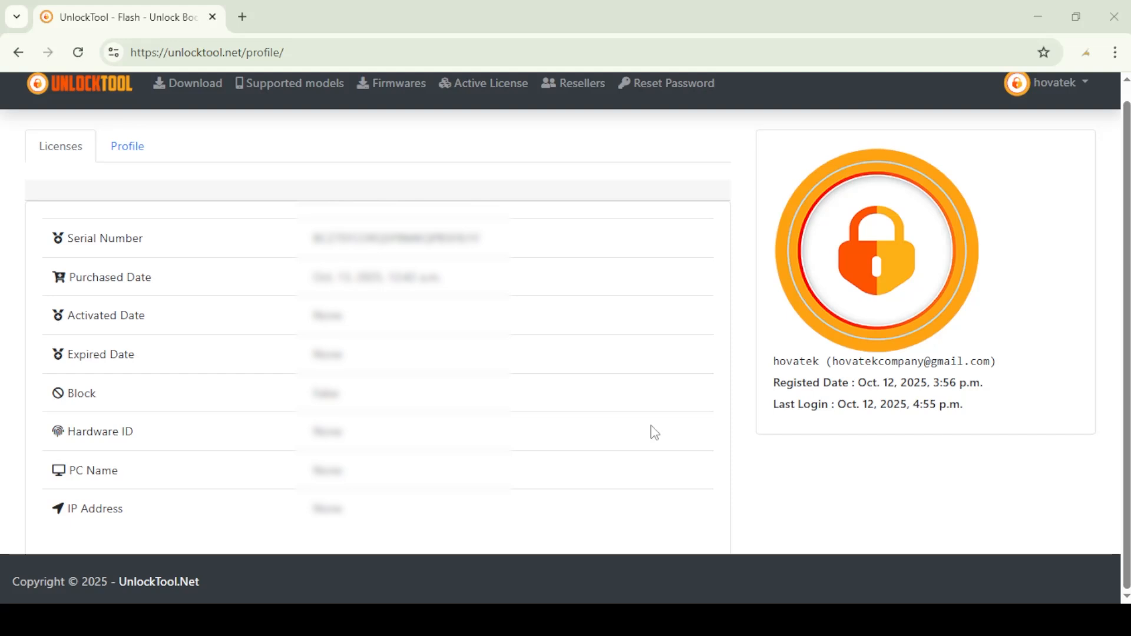
Refresh the license page and agree to the UnlockTool disclaimer to relaunch login
{"action": "left_click", "coordinate": [77, 52]}
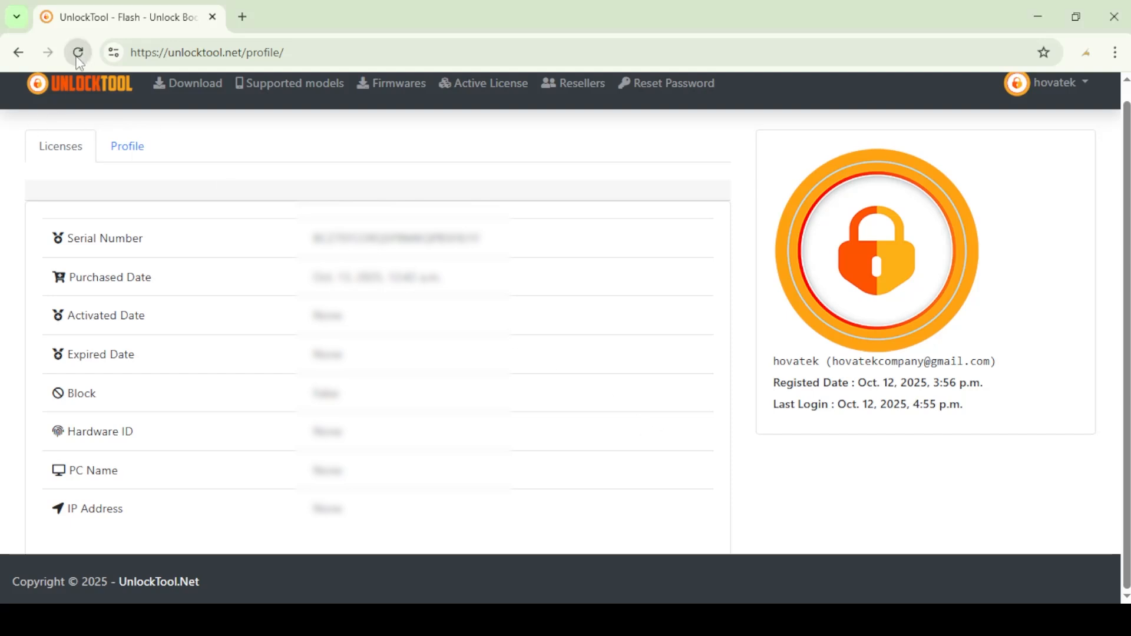
{"action": "left_click", "coordinate": [78, 52]}
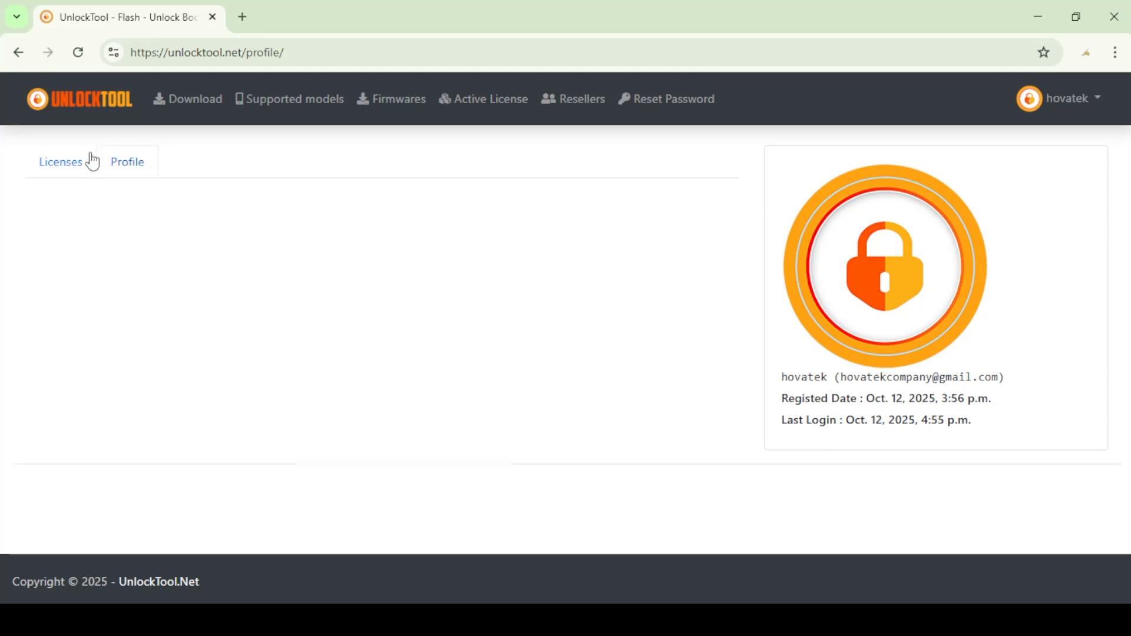
{"action": "left_click", "coordinate": [60, 162]}
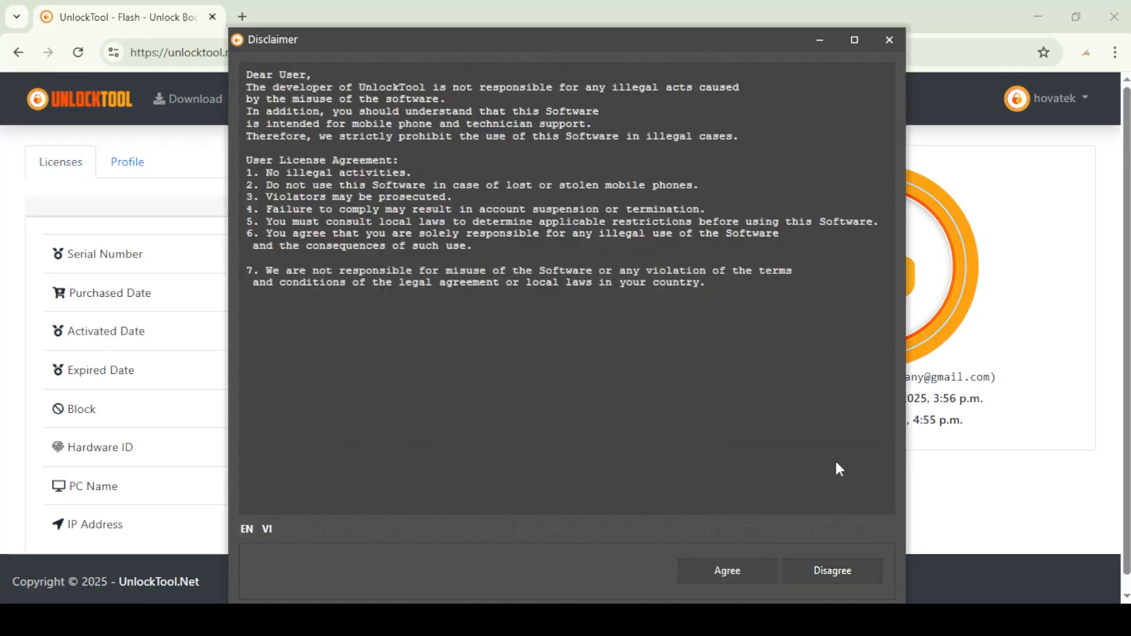
{"action": "left_click", "coordinate": [726, 570]}
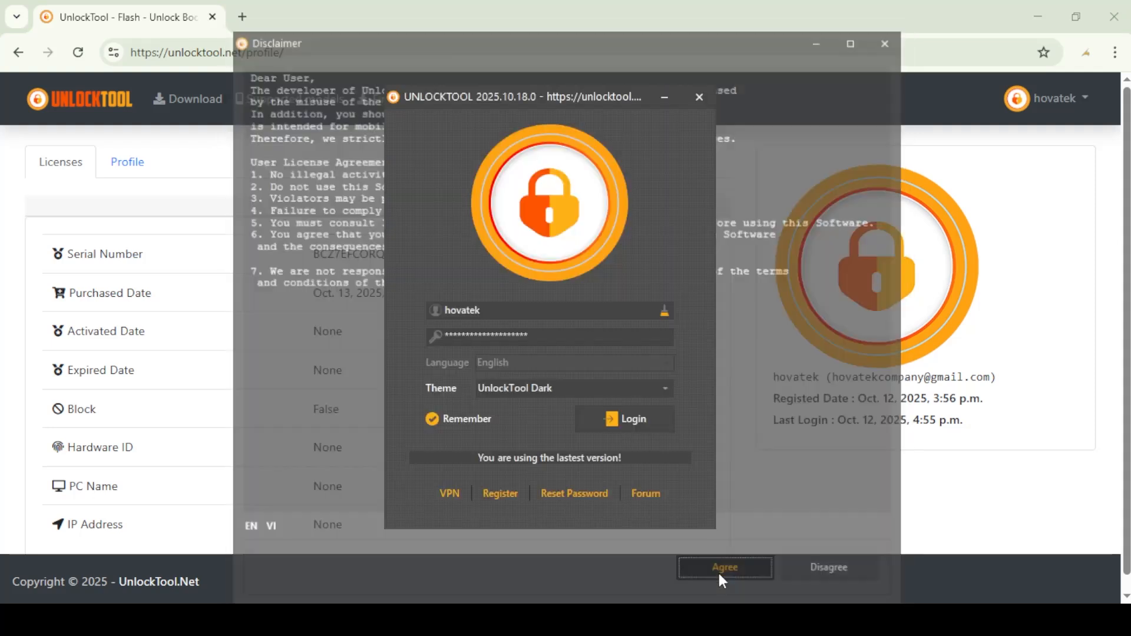
{"action": "left_click", "coordinate": [725, 566]}
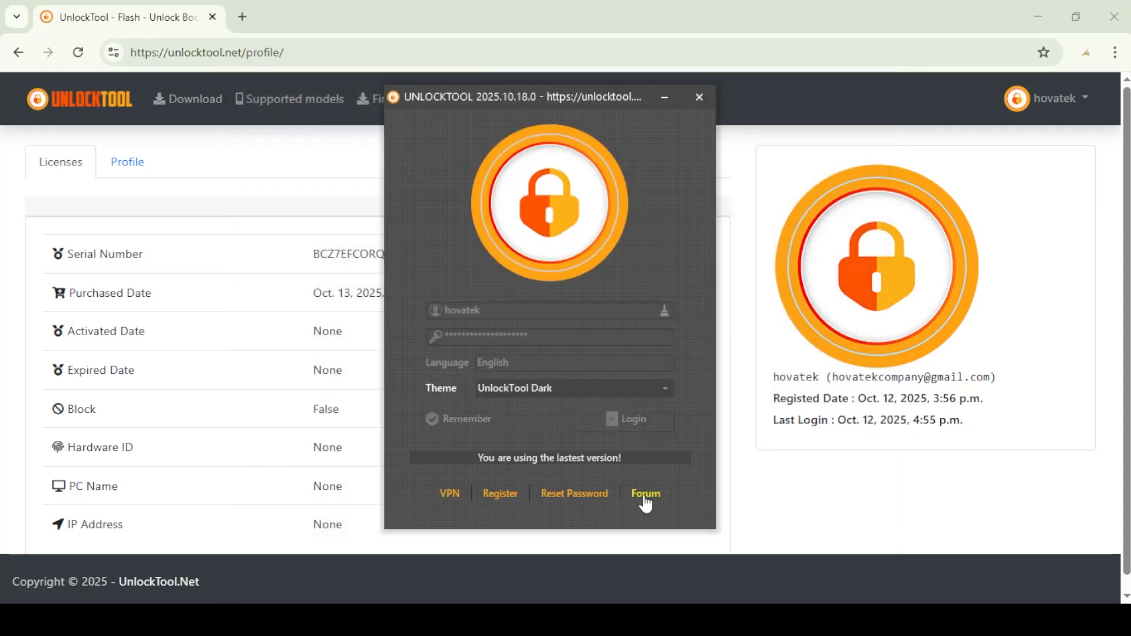
{"action": "mouse_move", "coordinate": [610, 351]}
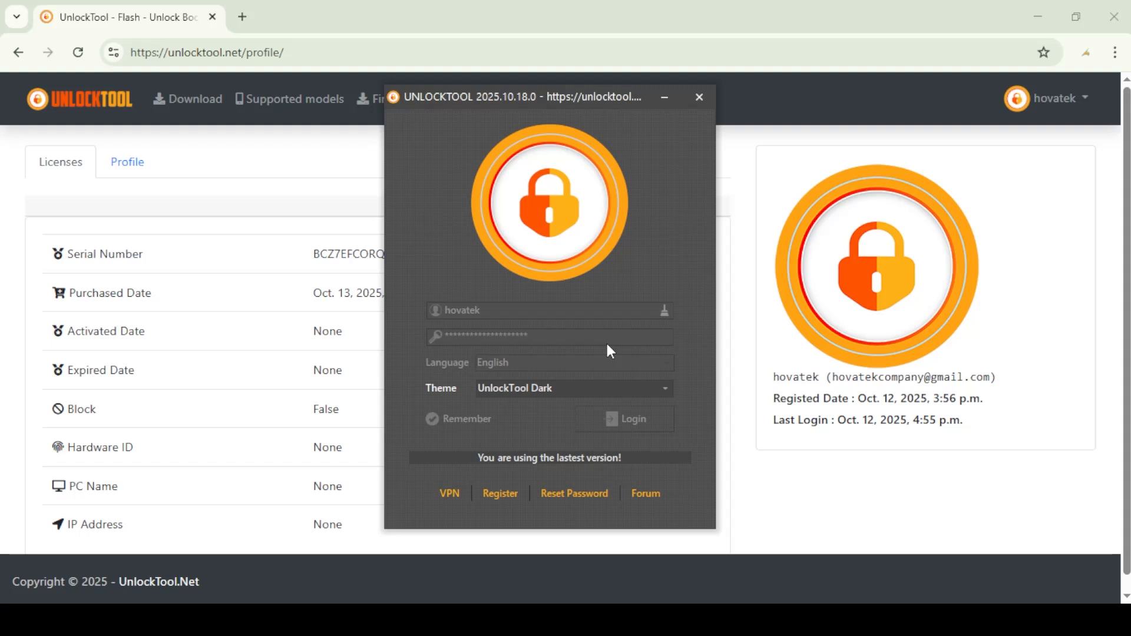
{"action": "mouse_move", "coordinate": [550, 223]}
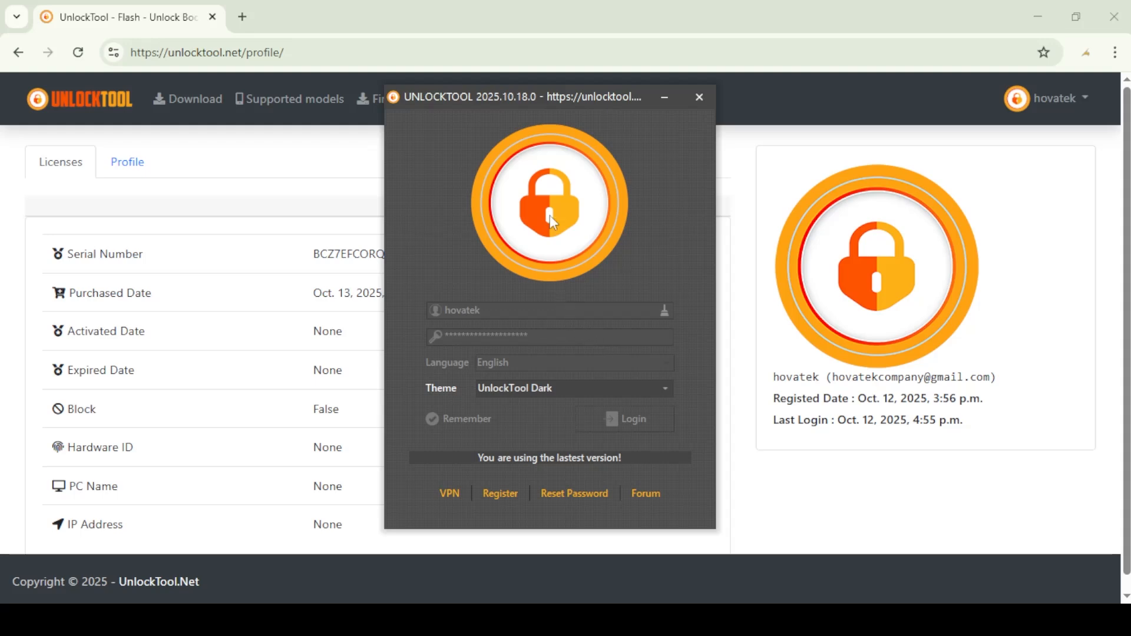
Resubmit the hovatek login until UnlockTool starts loading its main interface
{"action": "left_click", "coordinate": [624, 418]}
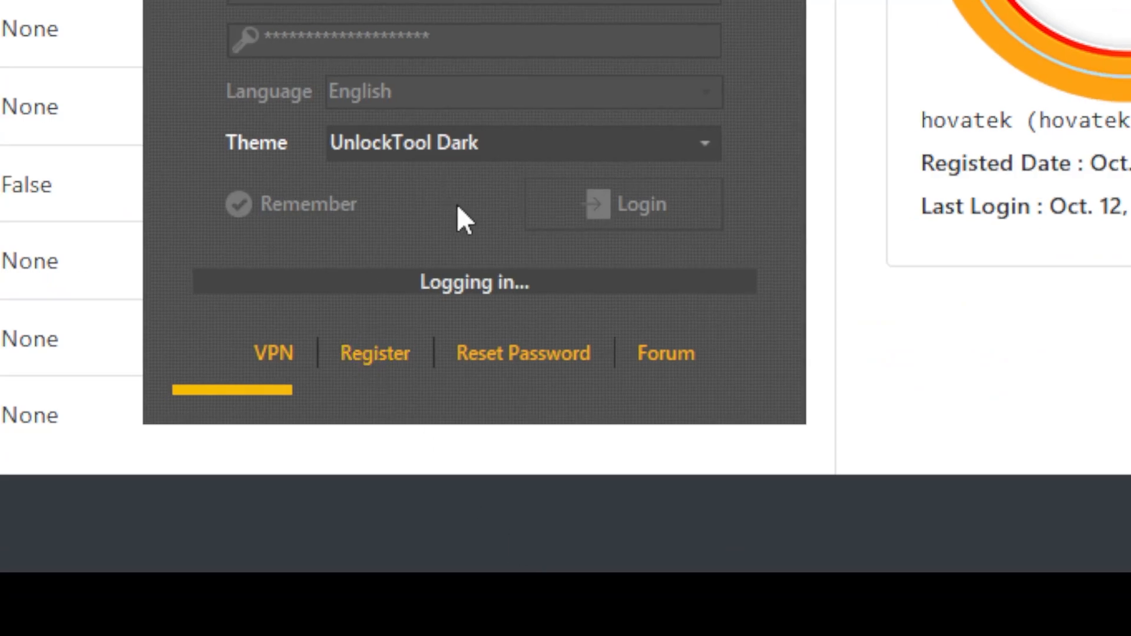
{"action": "mouse_move", "coordinate": [496, 88]}
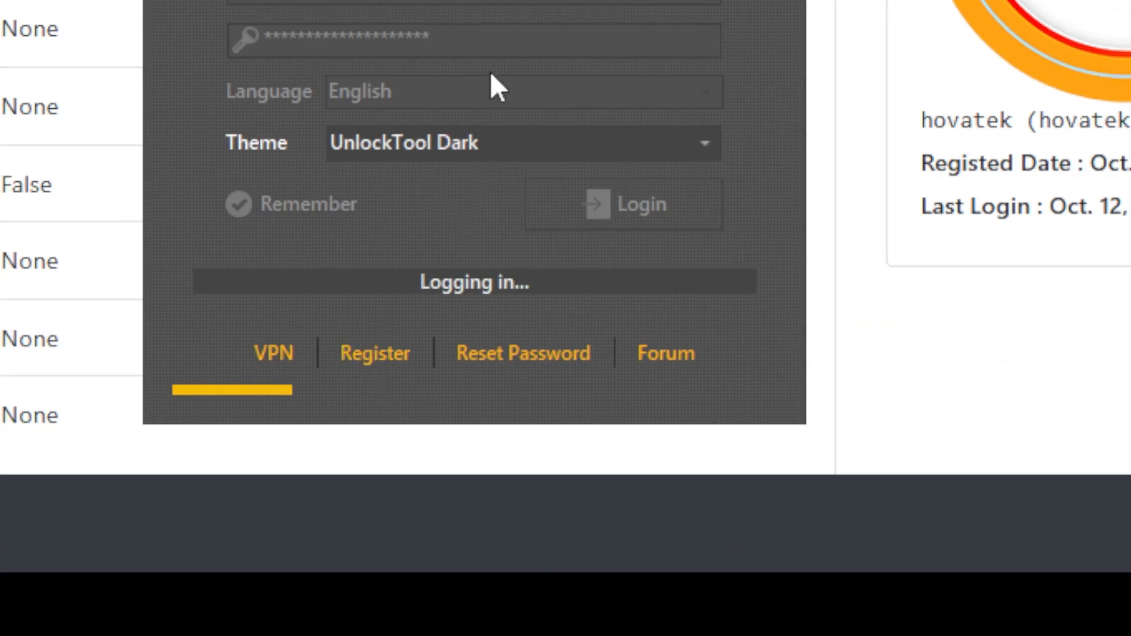
{"action": "mouse_move", "coordinate": [484, 72]}
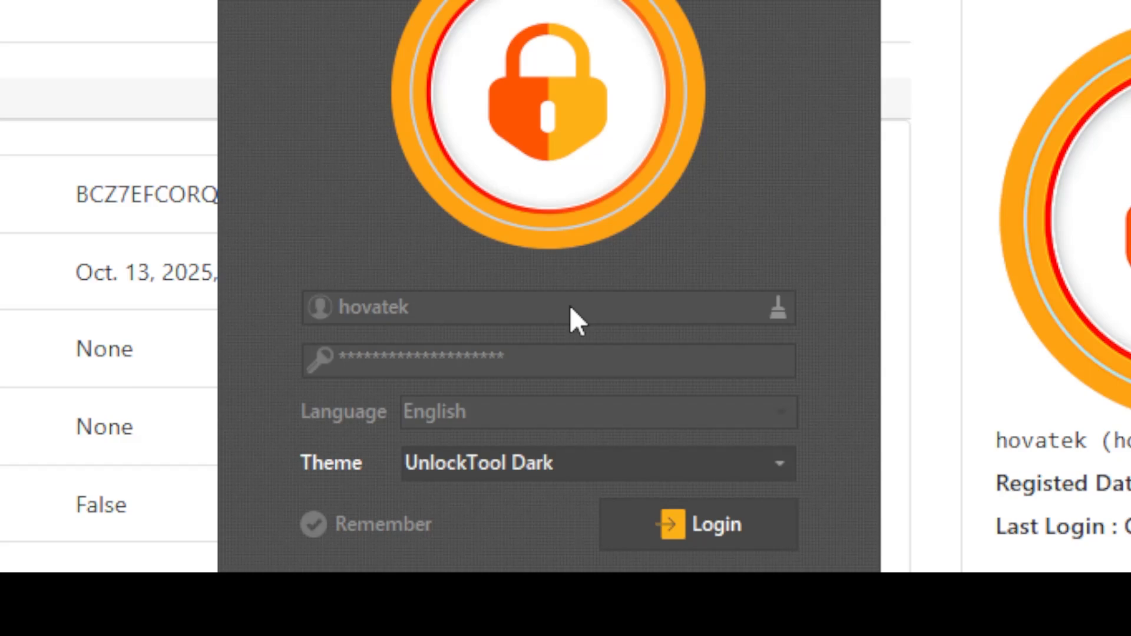
{"action": "left_click", "coordinate": [697, 523]}
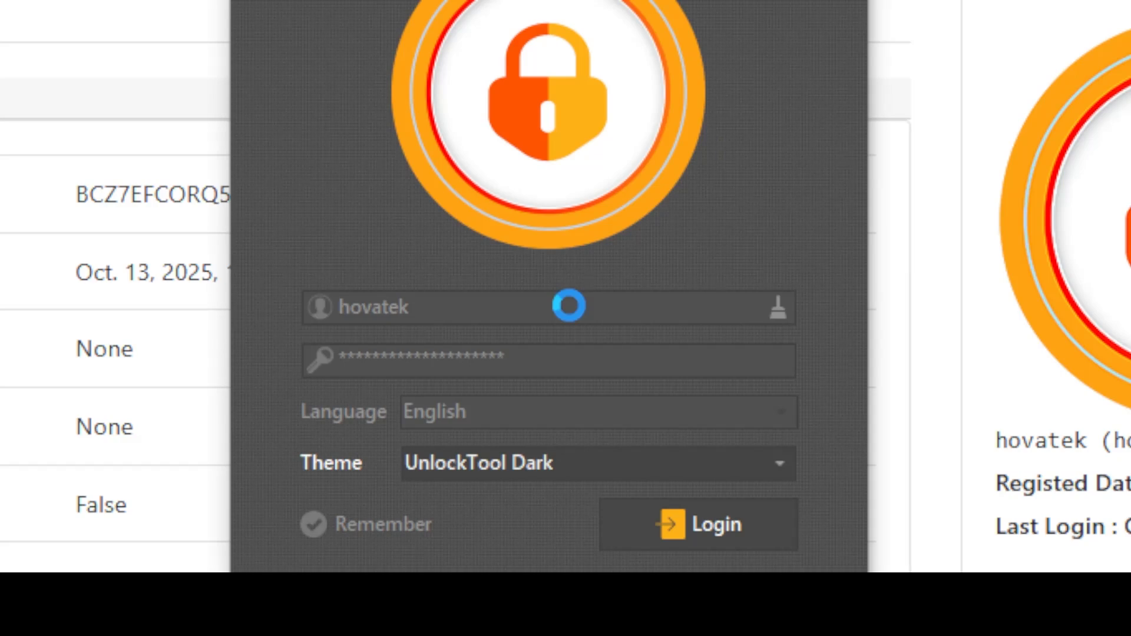
{"action": "left_click", "coordinate": [696, 523]}
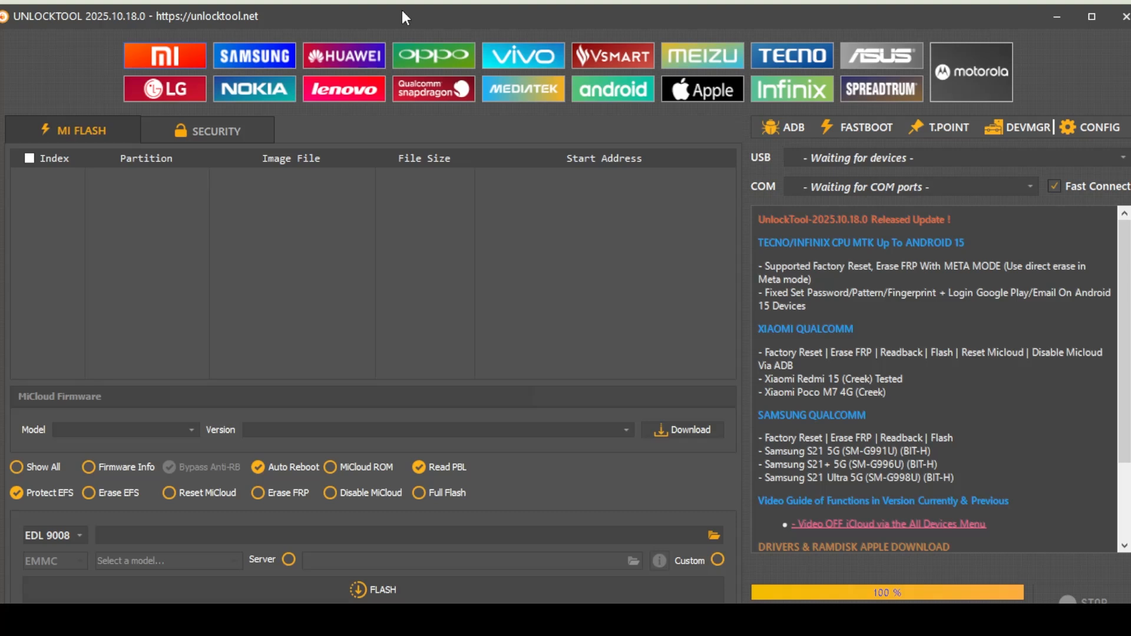
Minimize the loaded UnlockTool main window to return to the browser
{"action": "left_click", "coordinate": [1096, 127]}
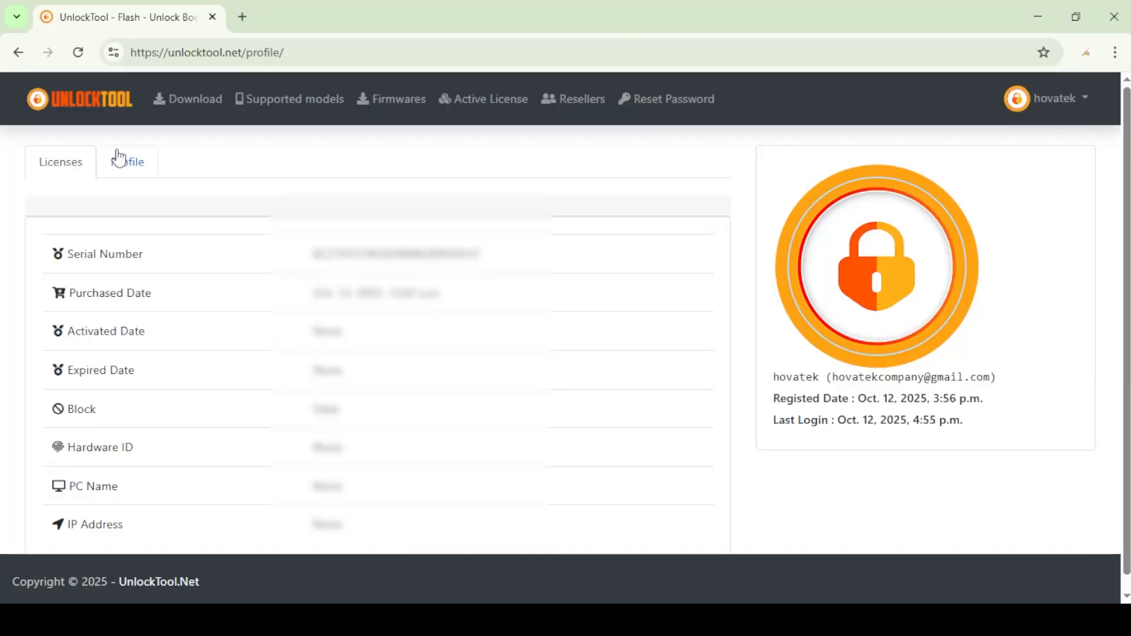
Reload the Licenses tab showing activation and expiry dates, hardware ID, PC name and IP
{"action": "left_click", "coordinate": [128, 162]}
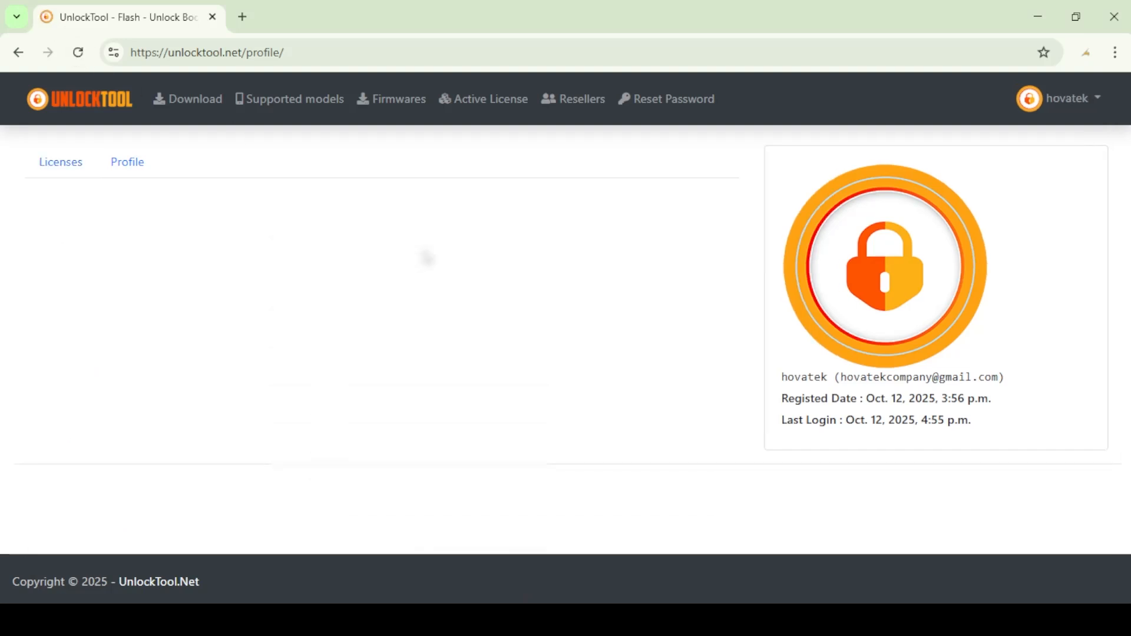
{"action": "left_click", "coordinate": [60, 162]}
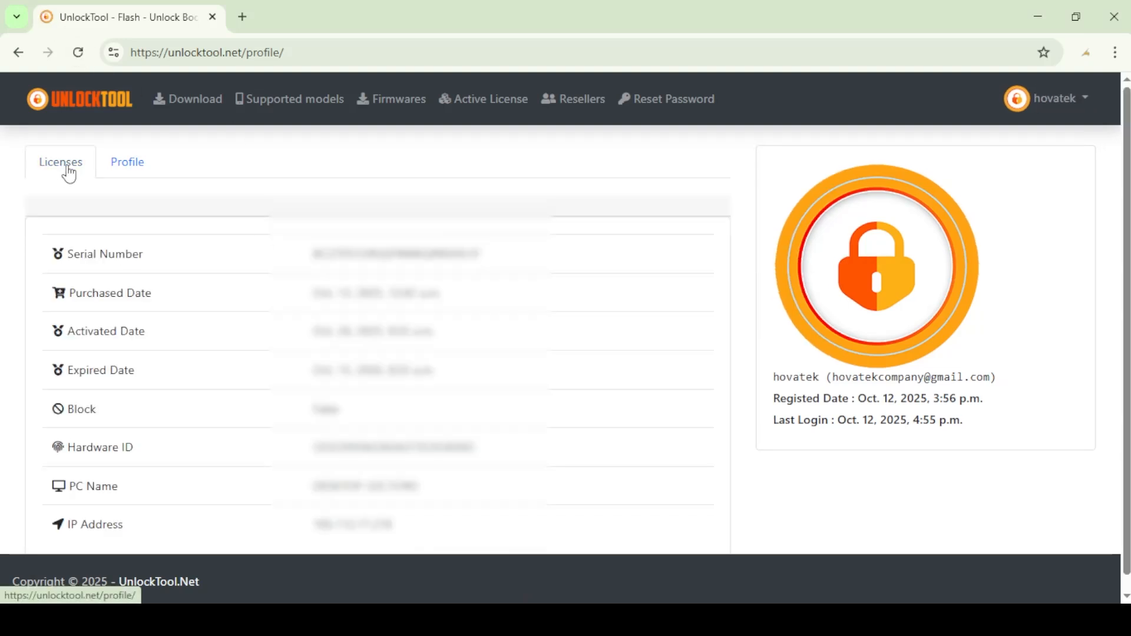